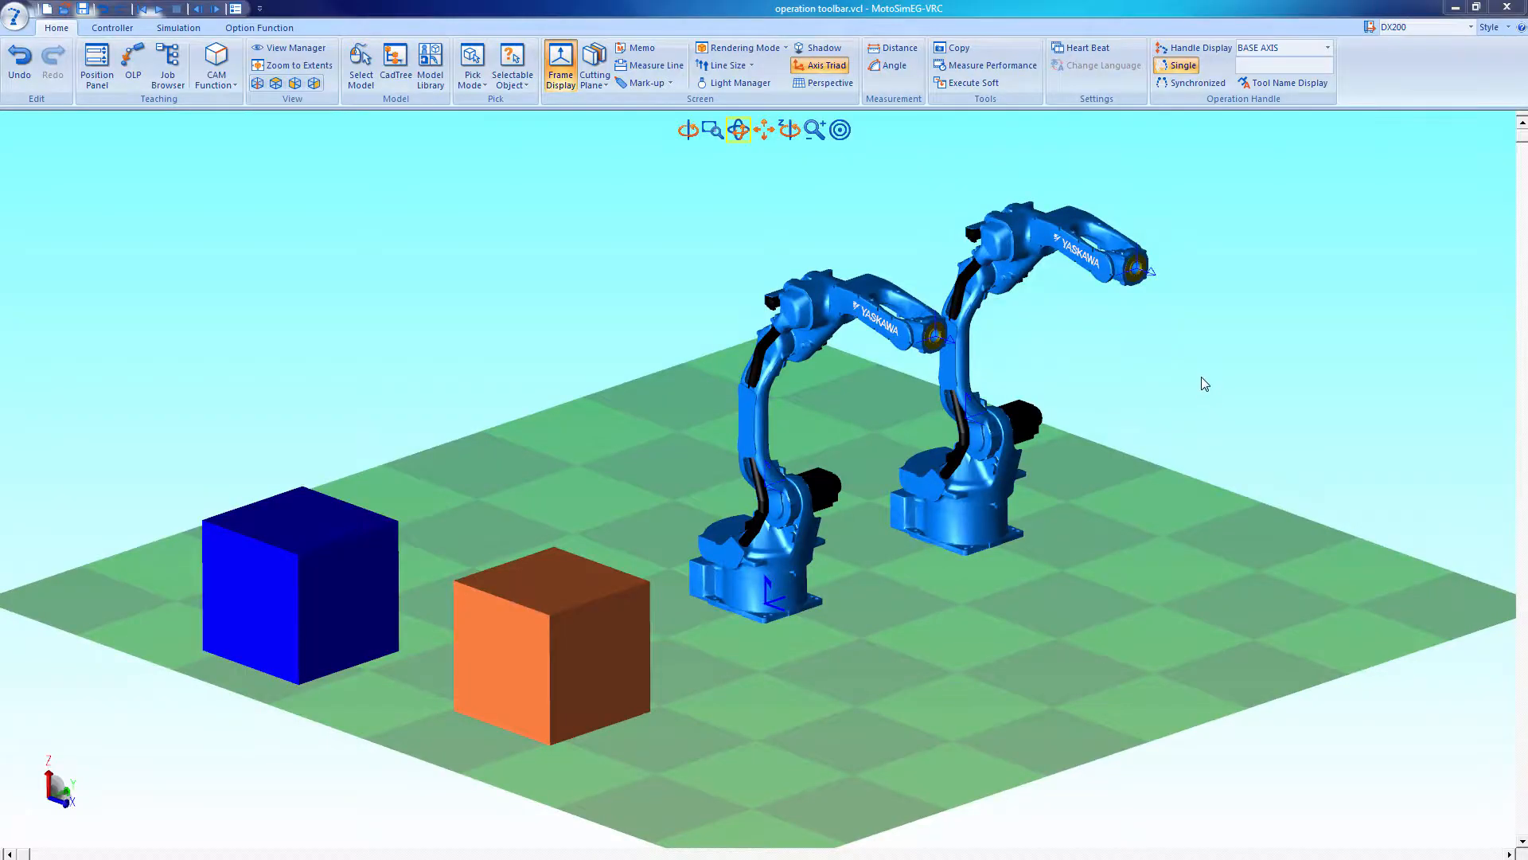
mouse_move(1201, 387)
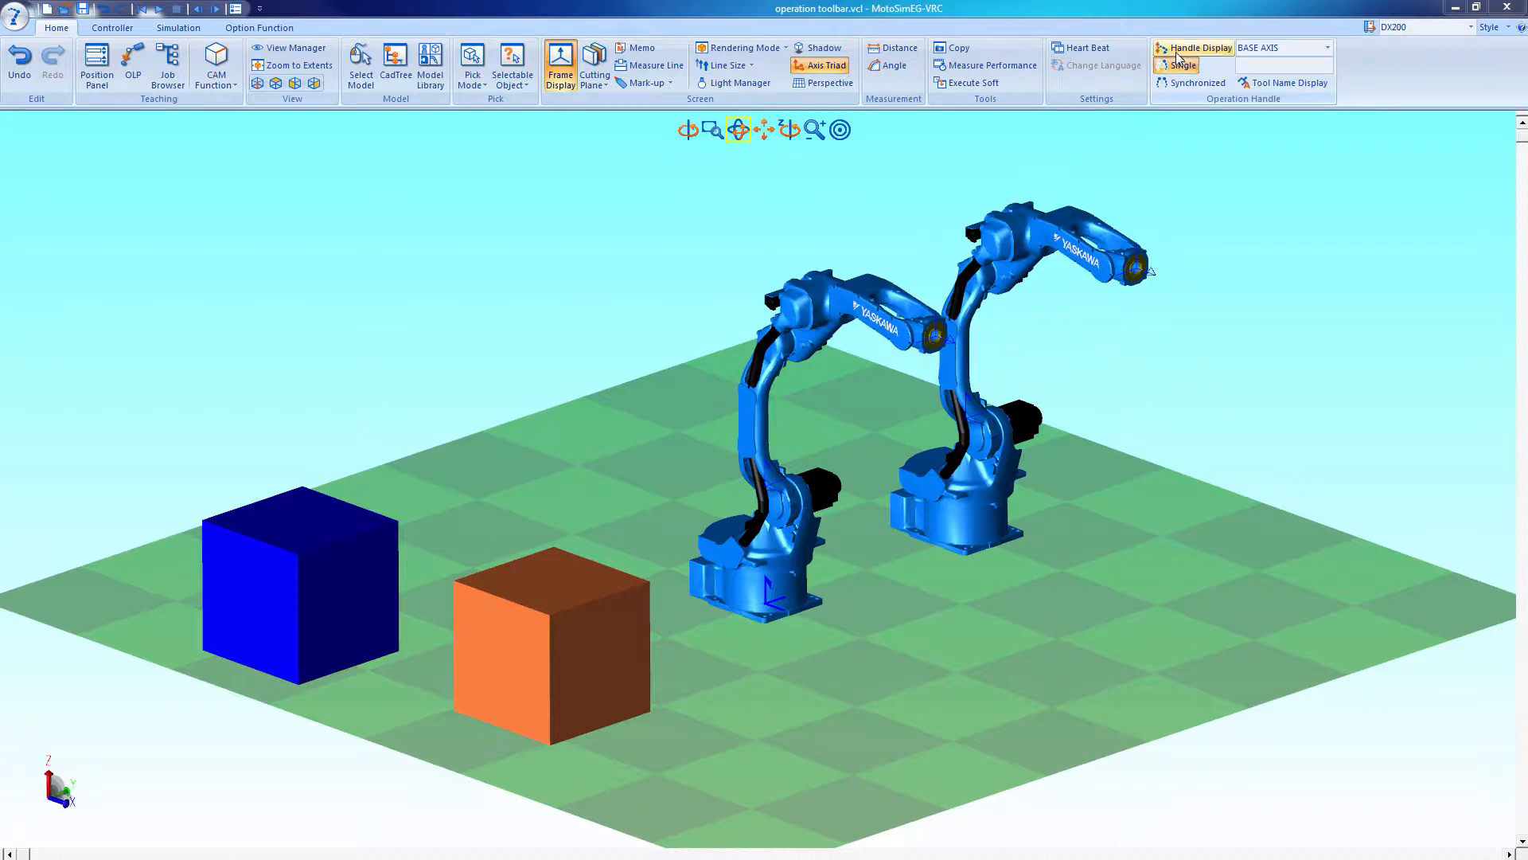
Enable Handle Display in axis mode and rotate a joint of the front robot
left_click(1182, 64)
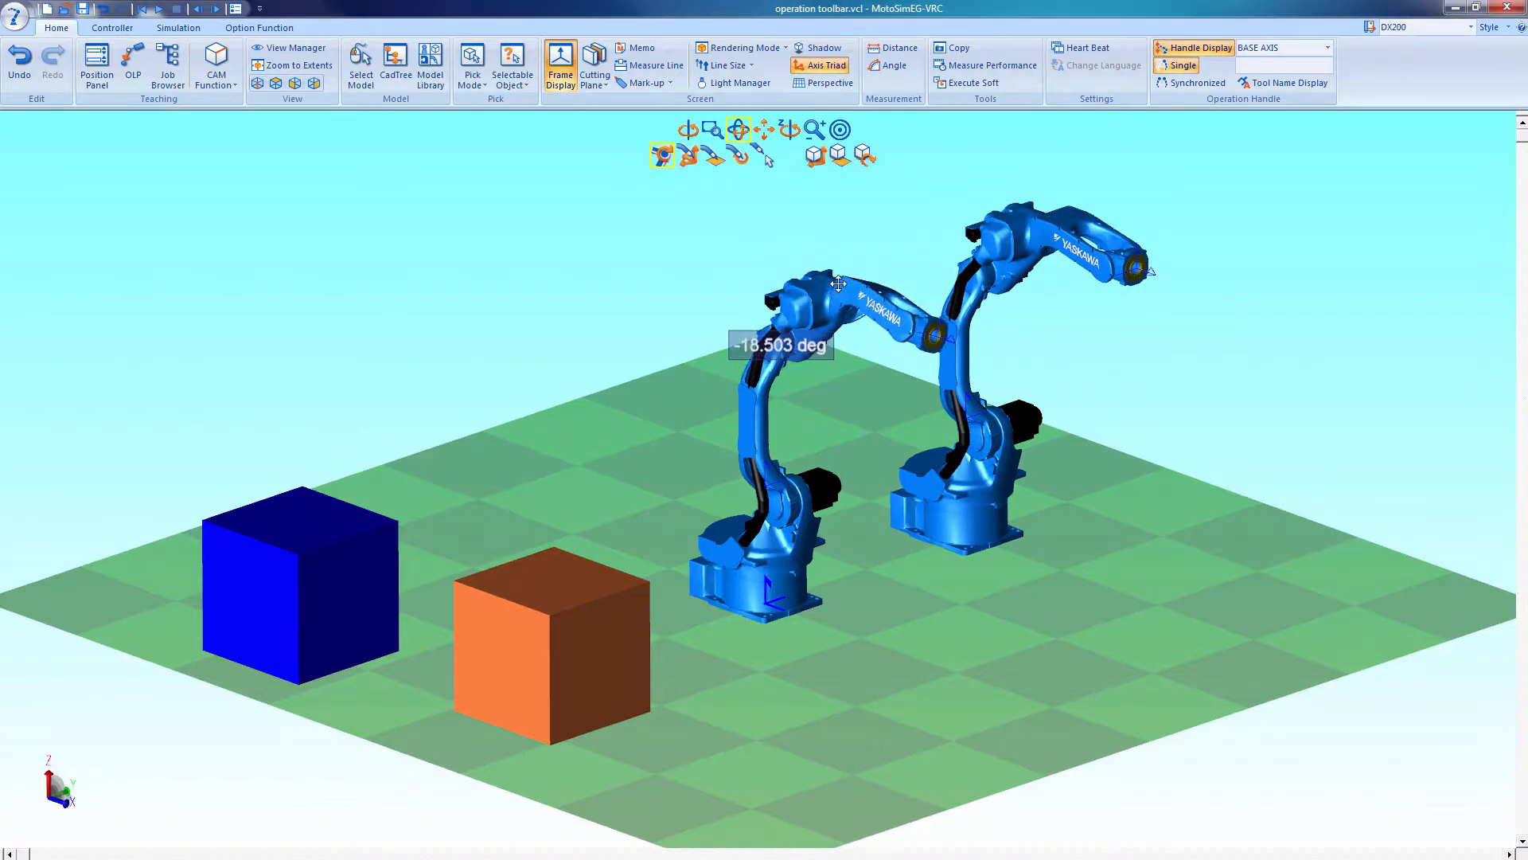
left_click_drag(839, 283, 816, 321)
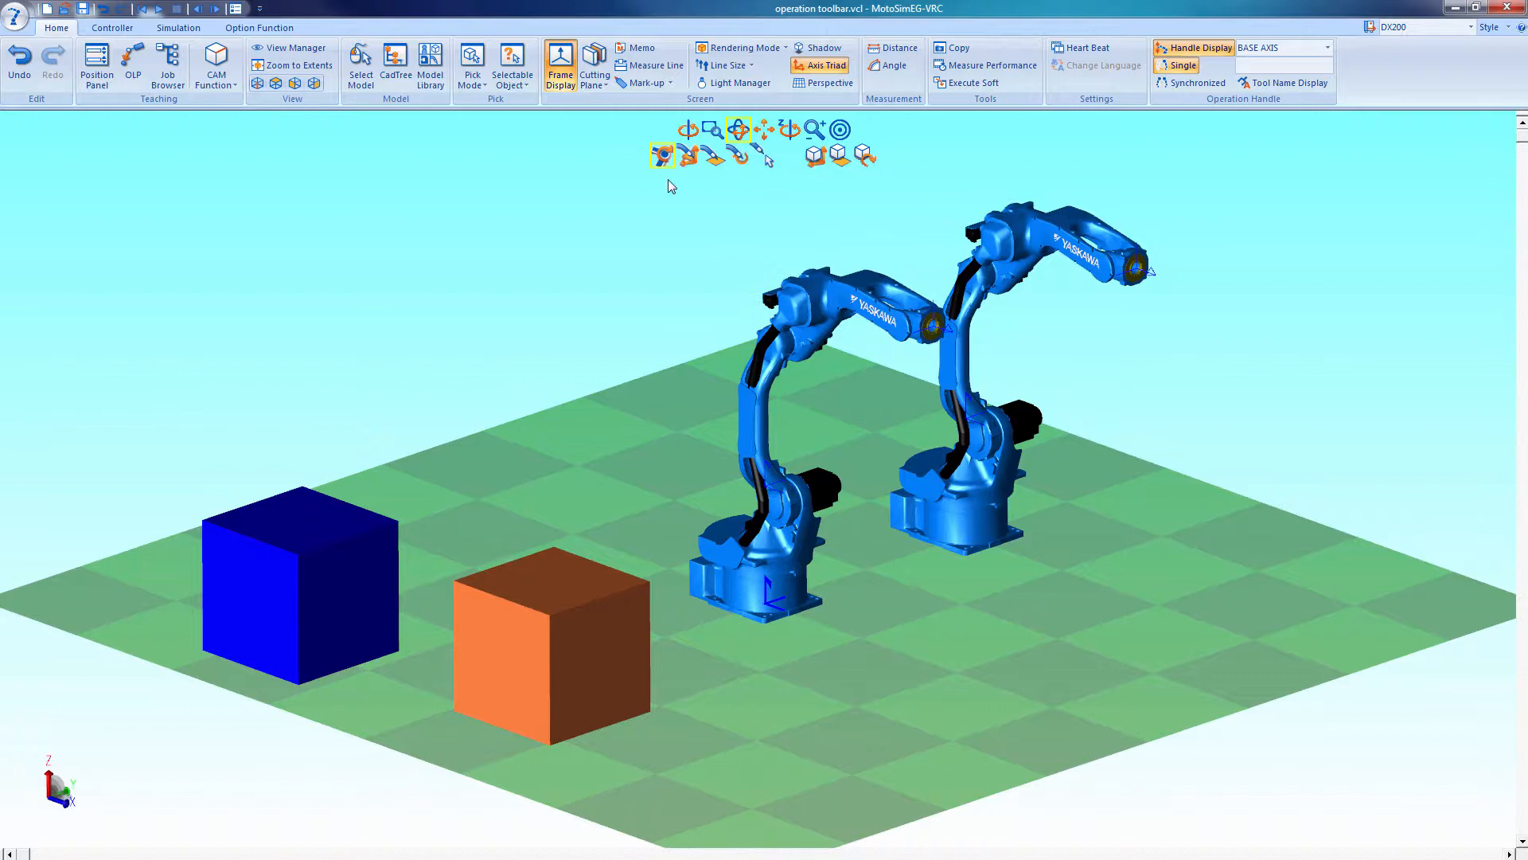
Jog the front robot's TCP upward along its arrow, then across the XZ plane to X -108.385, Z -86.948 mm
left_click(686, 154)
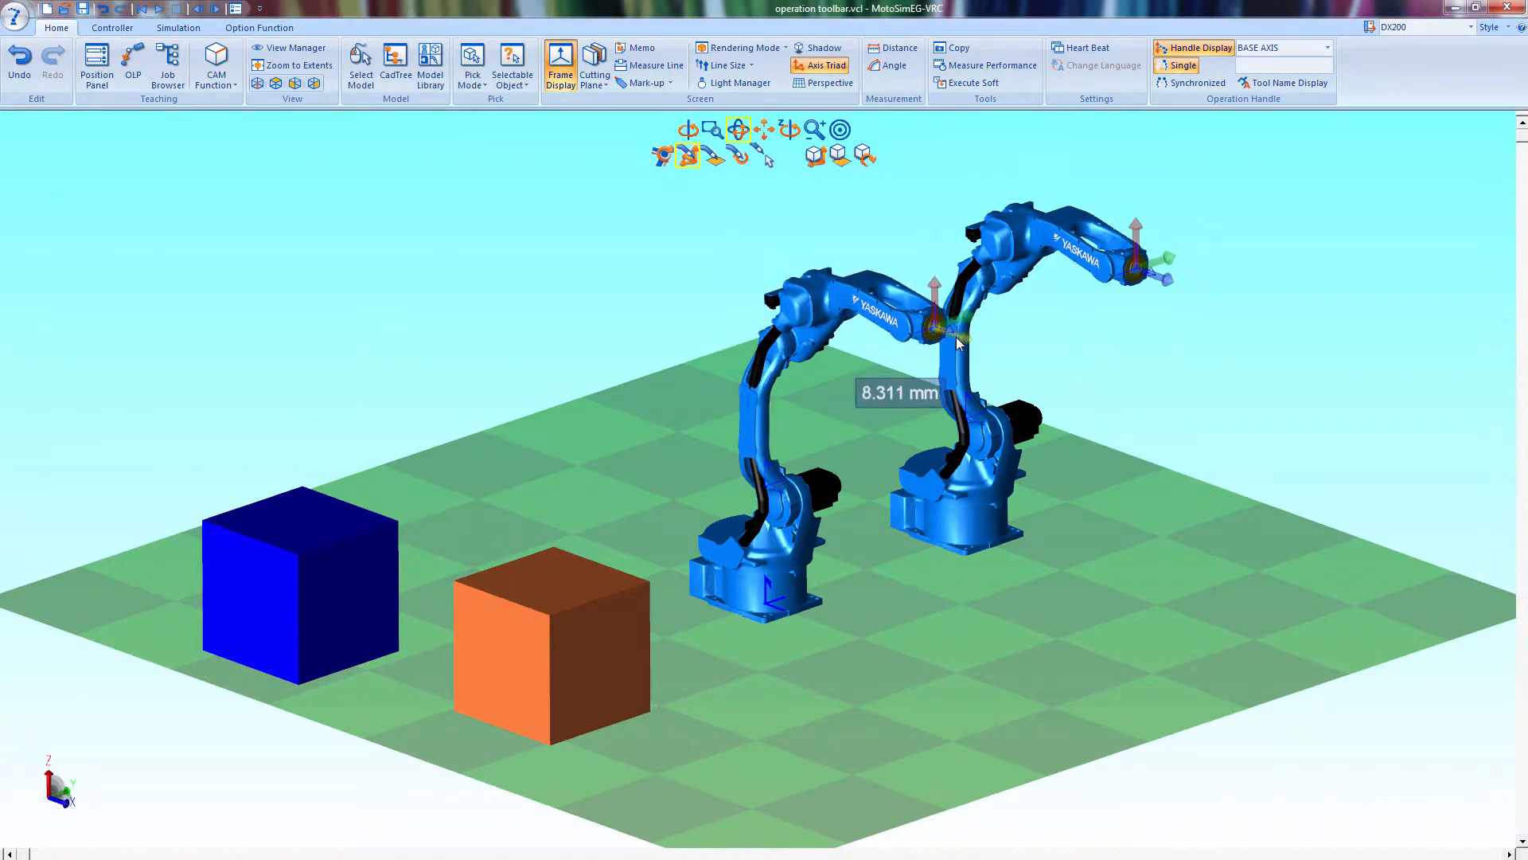
left_click_drag(959, 340, 924, 270)
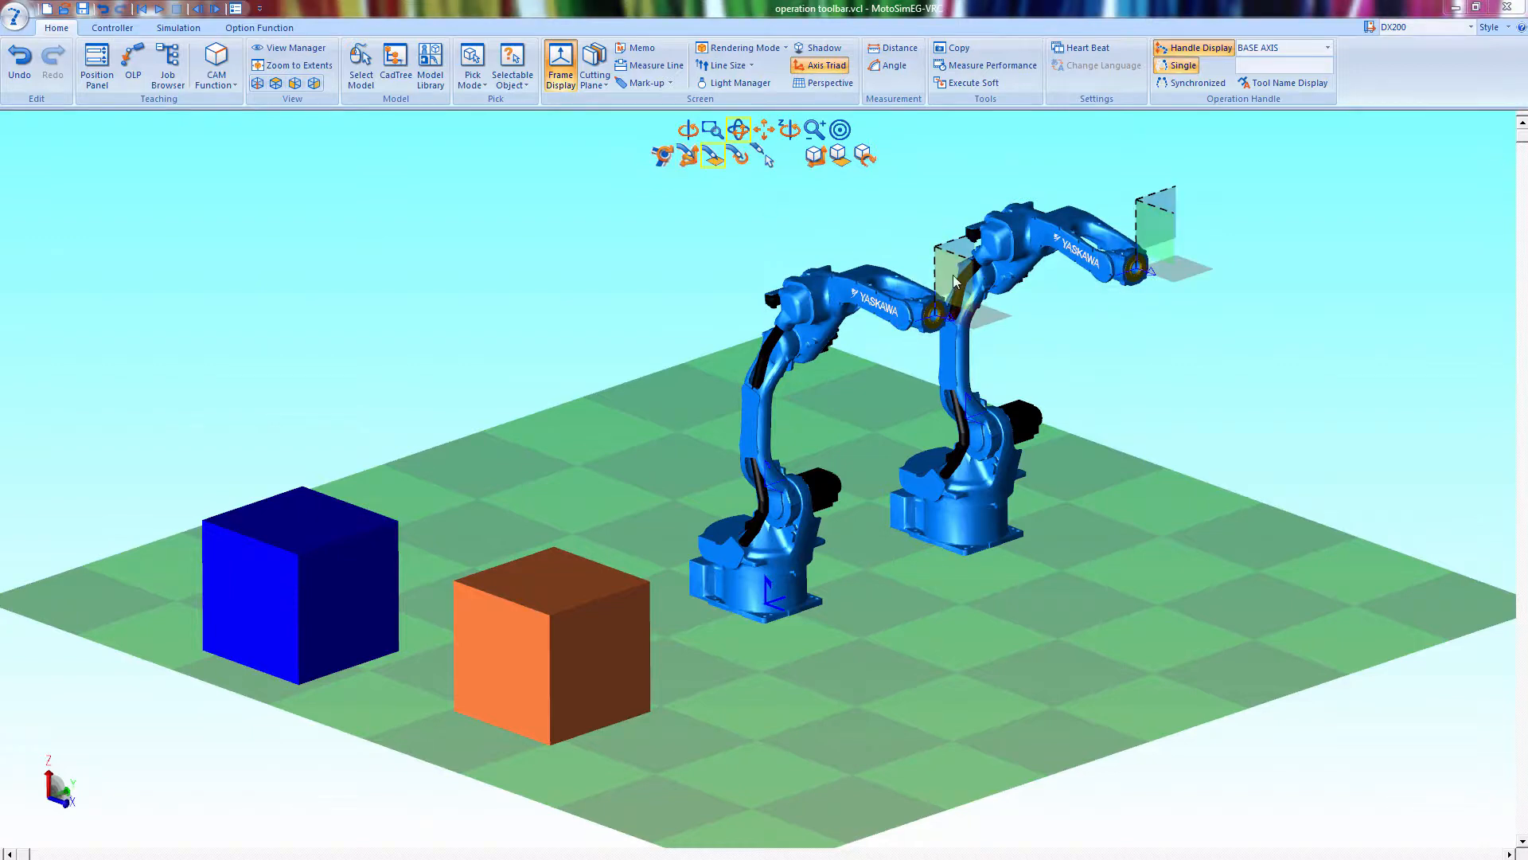
left_click_drag(955, 277, 906, 297)
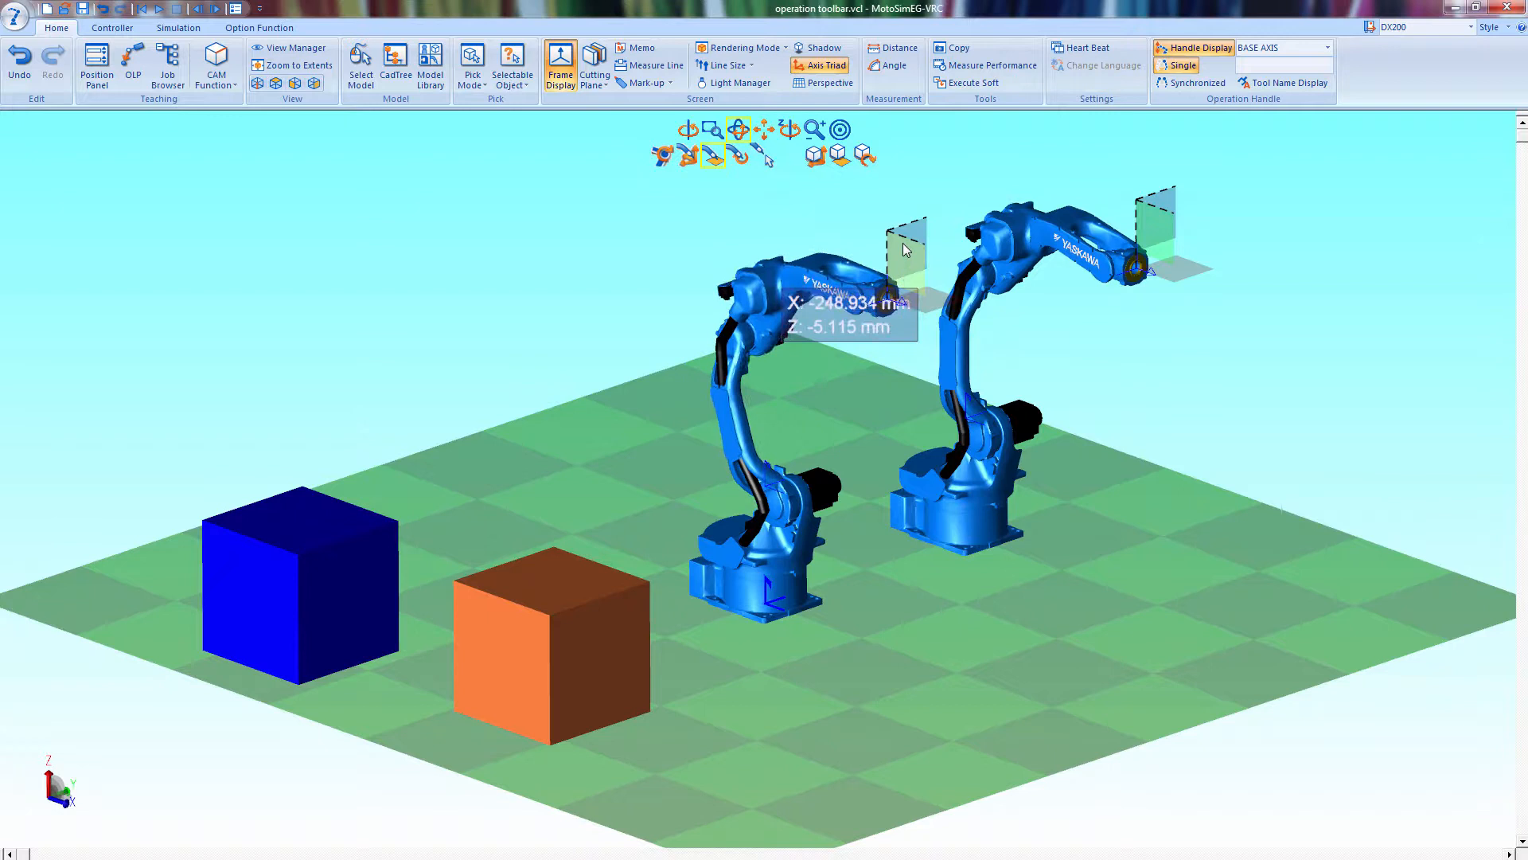
left_click_drag(901, 248, 941, 303)
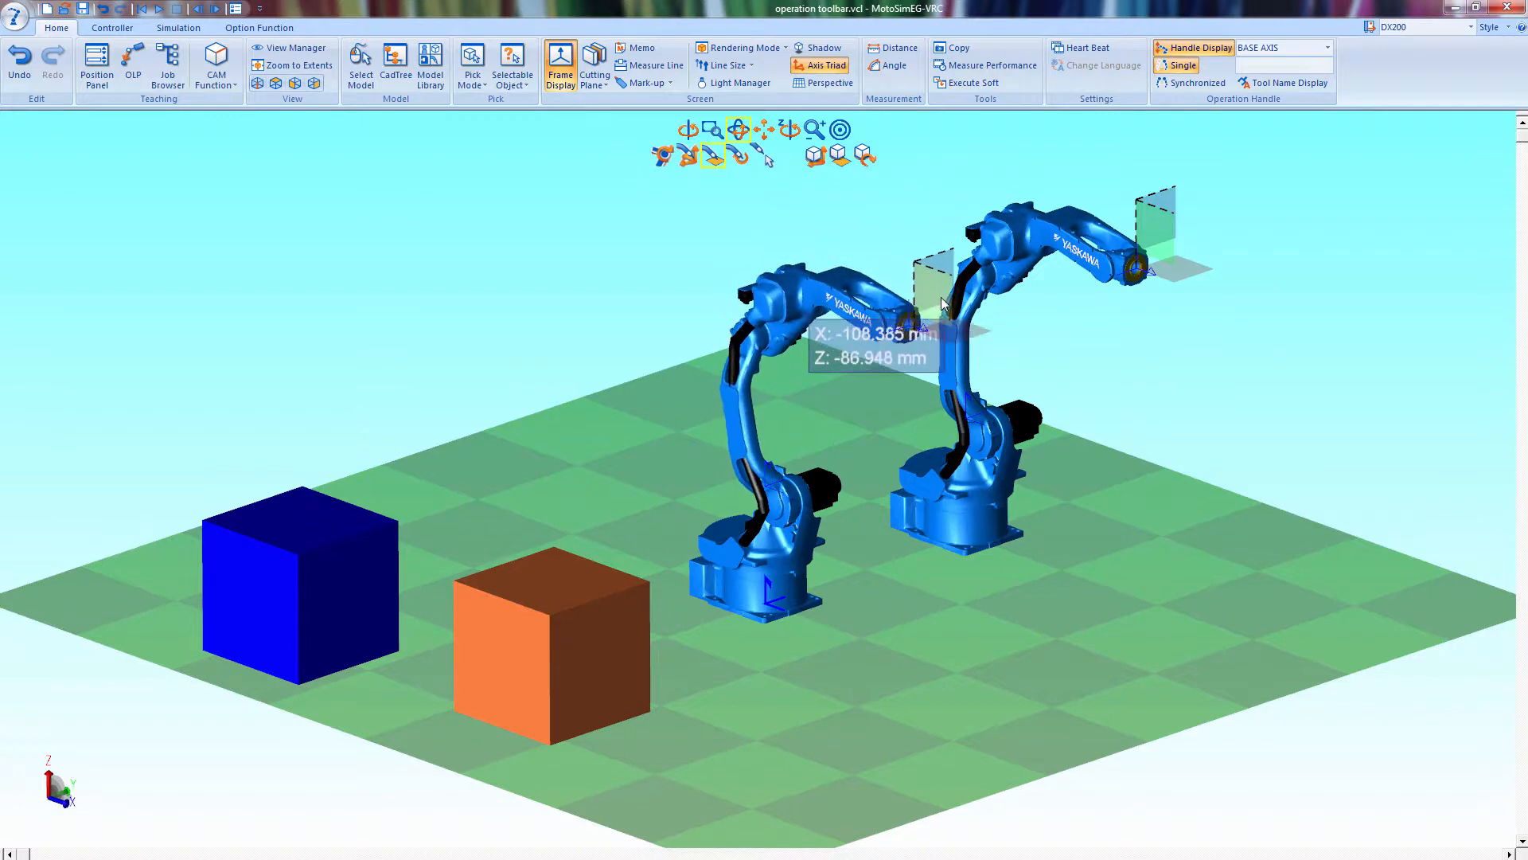
Rotate the front robot's tool about several axes using the TCP rotation rings
left_click(732, 155)
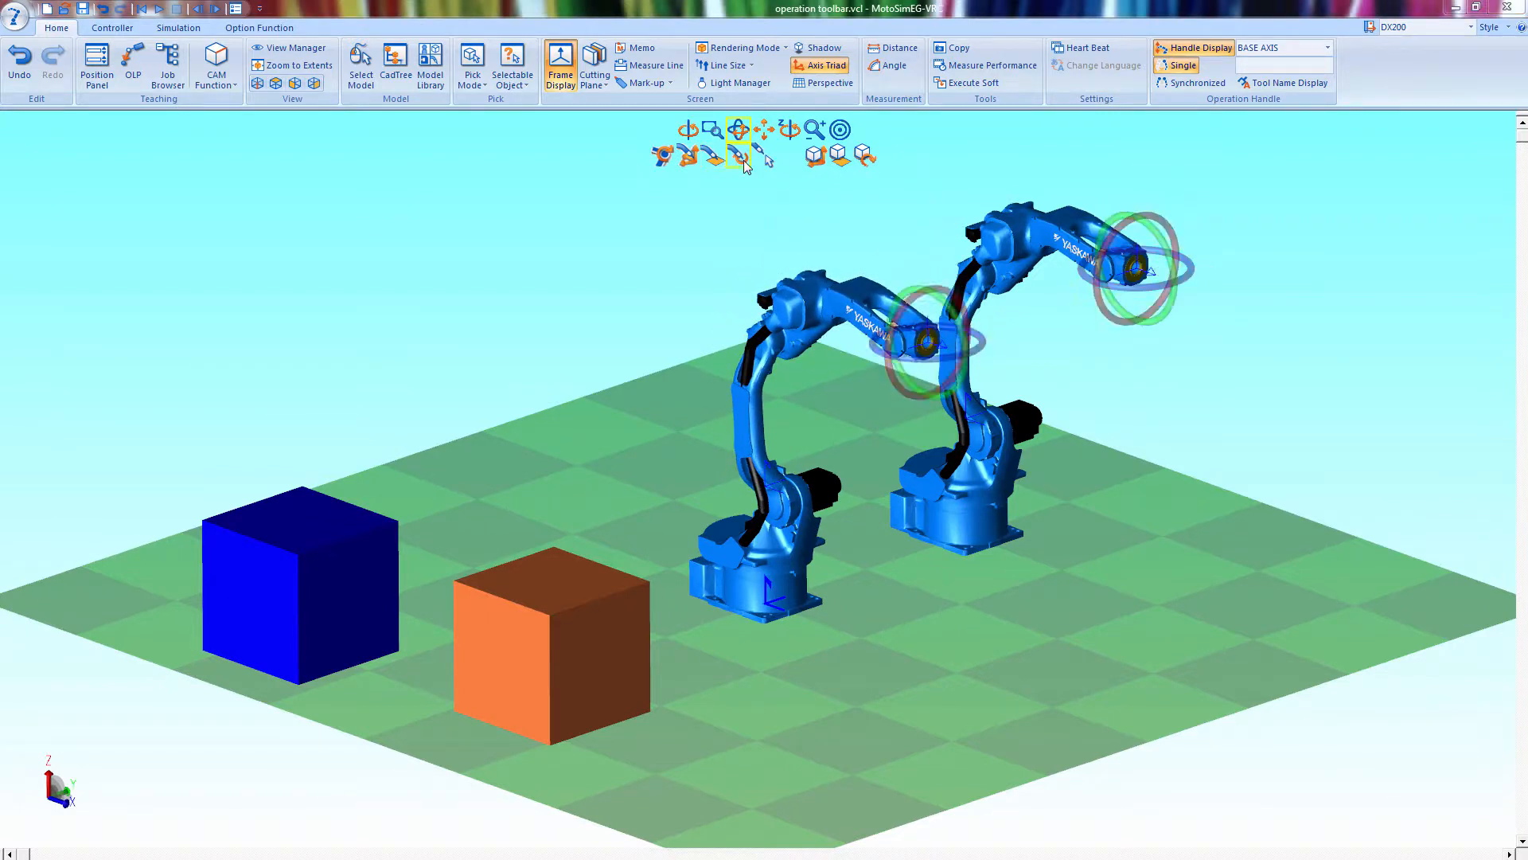
left_click_drag(922, 340, 960, 376)
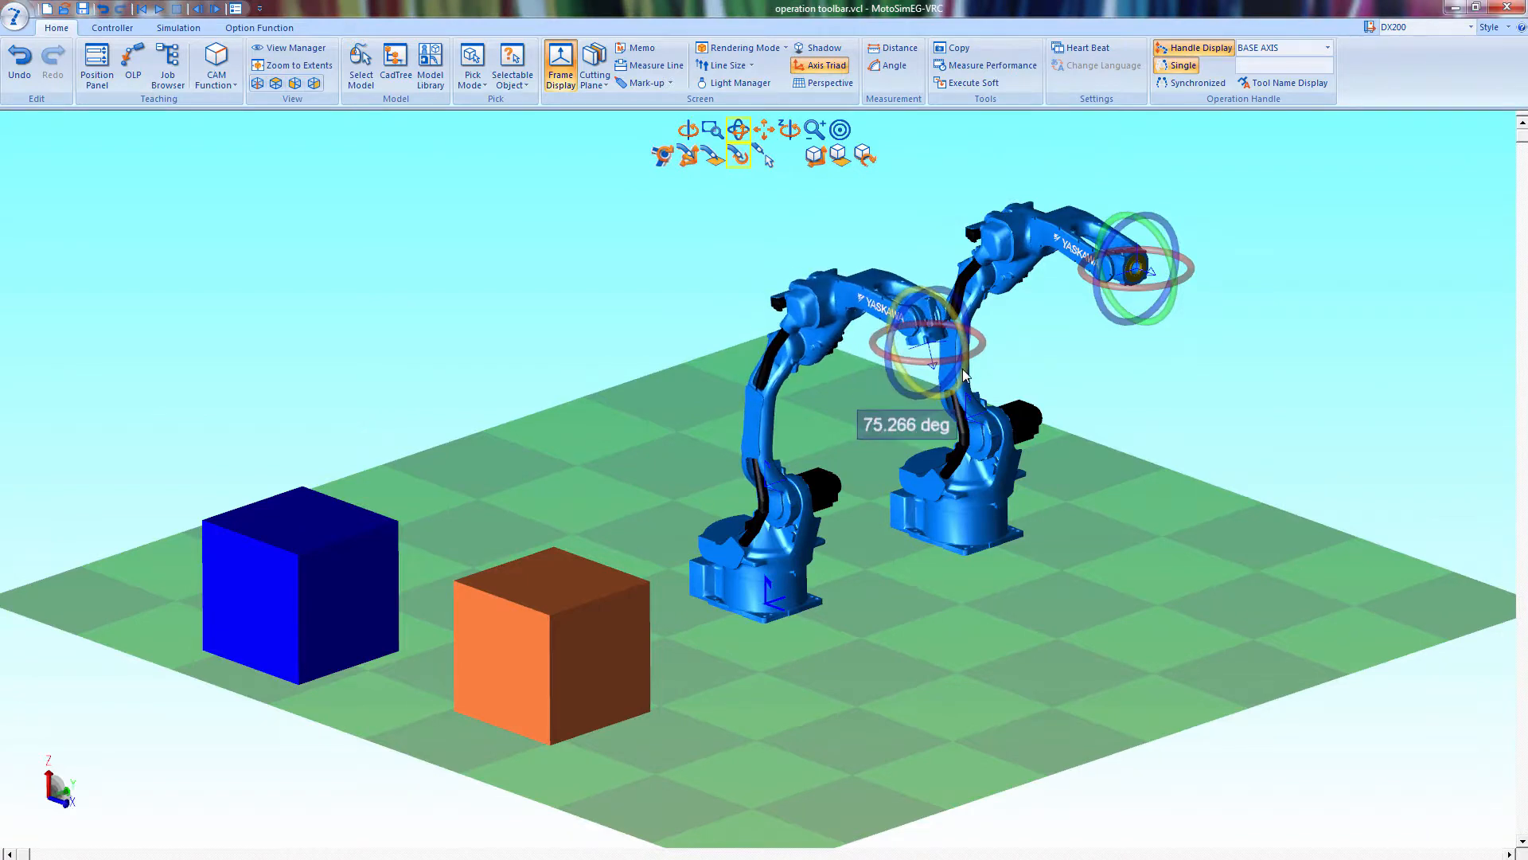
left_click_drag(960, 375, 941, 336)
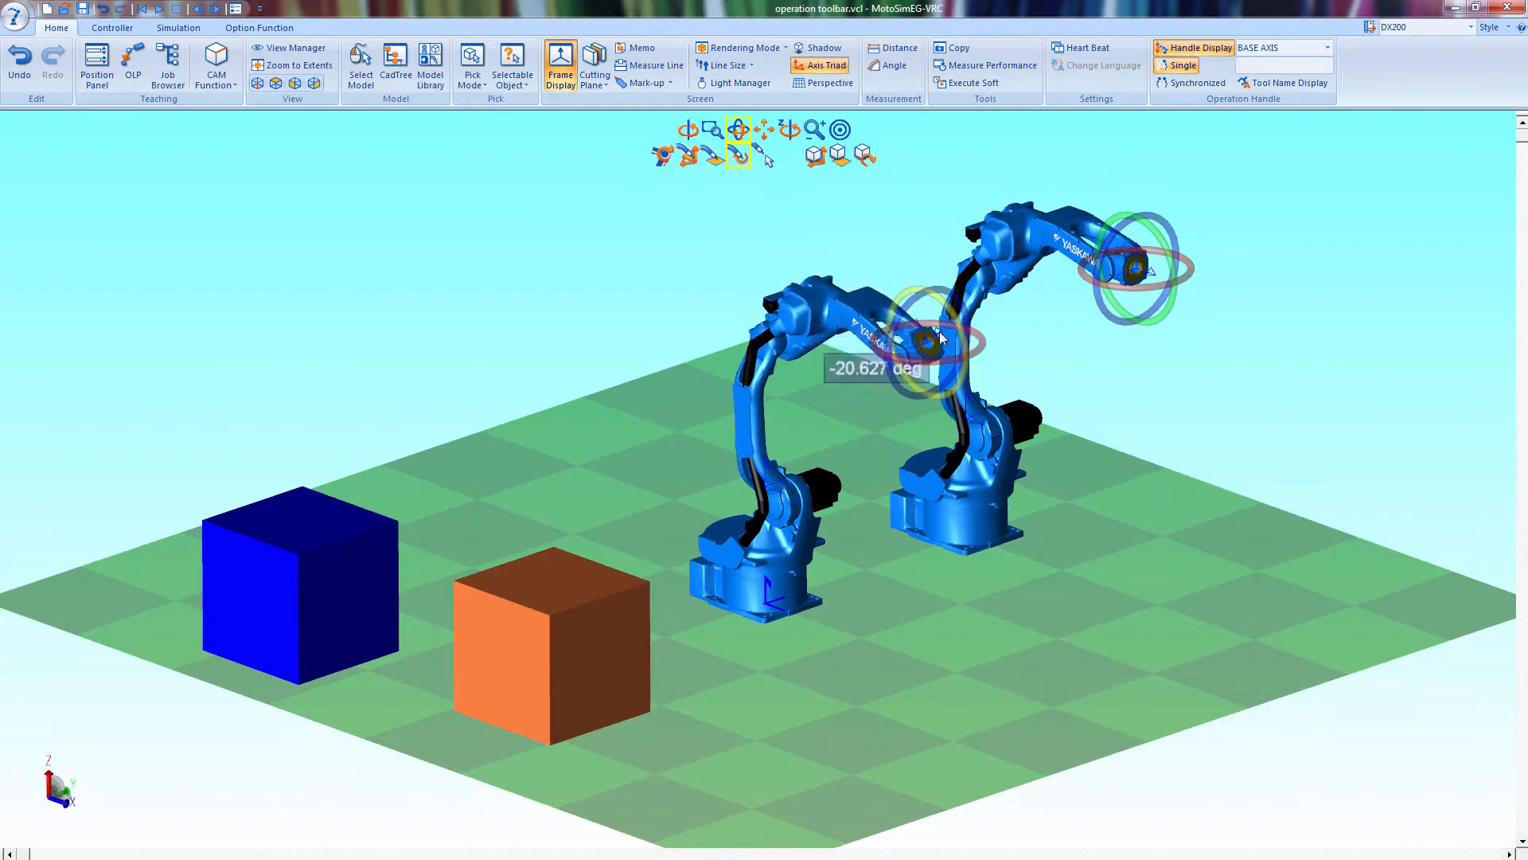
left_click_drag(941, 336, 940, 331)
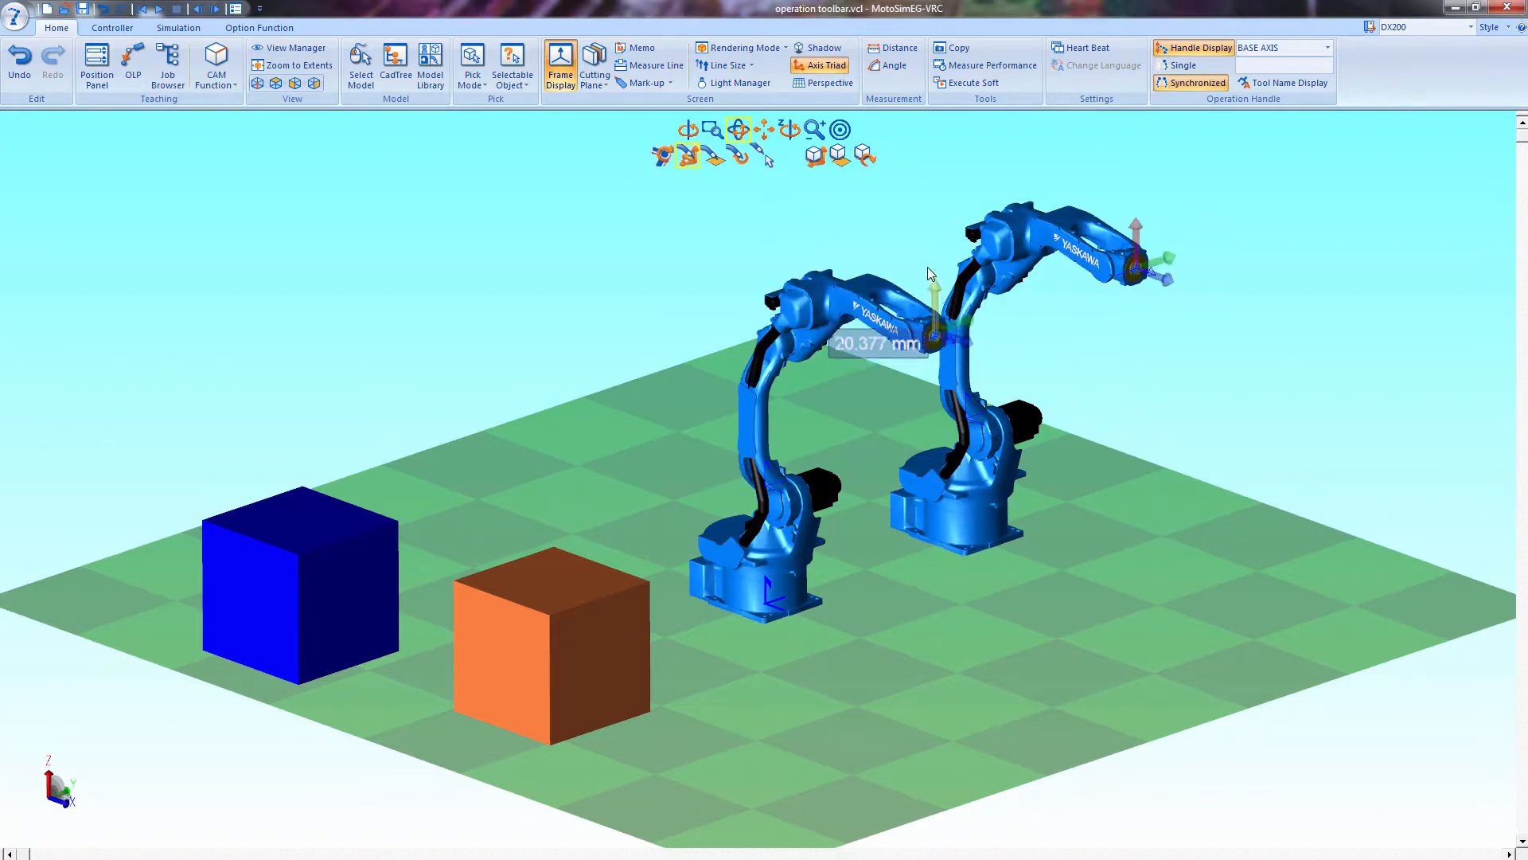
With Synchronized on, move both tool points along the arrow and plane, then rotate both tools together
left_click_drag(927, 272, 917, 284)
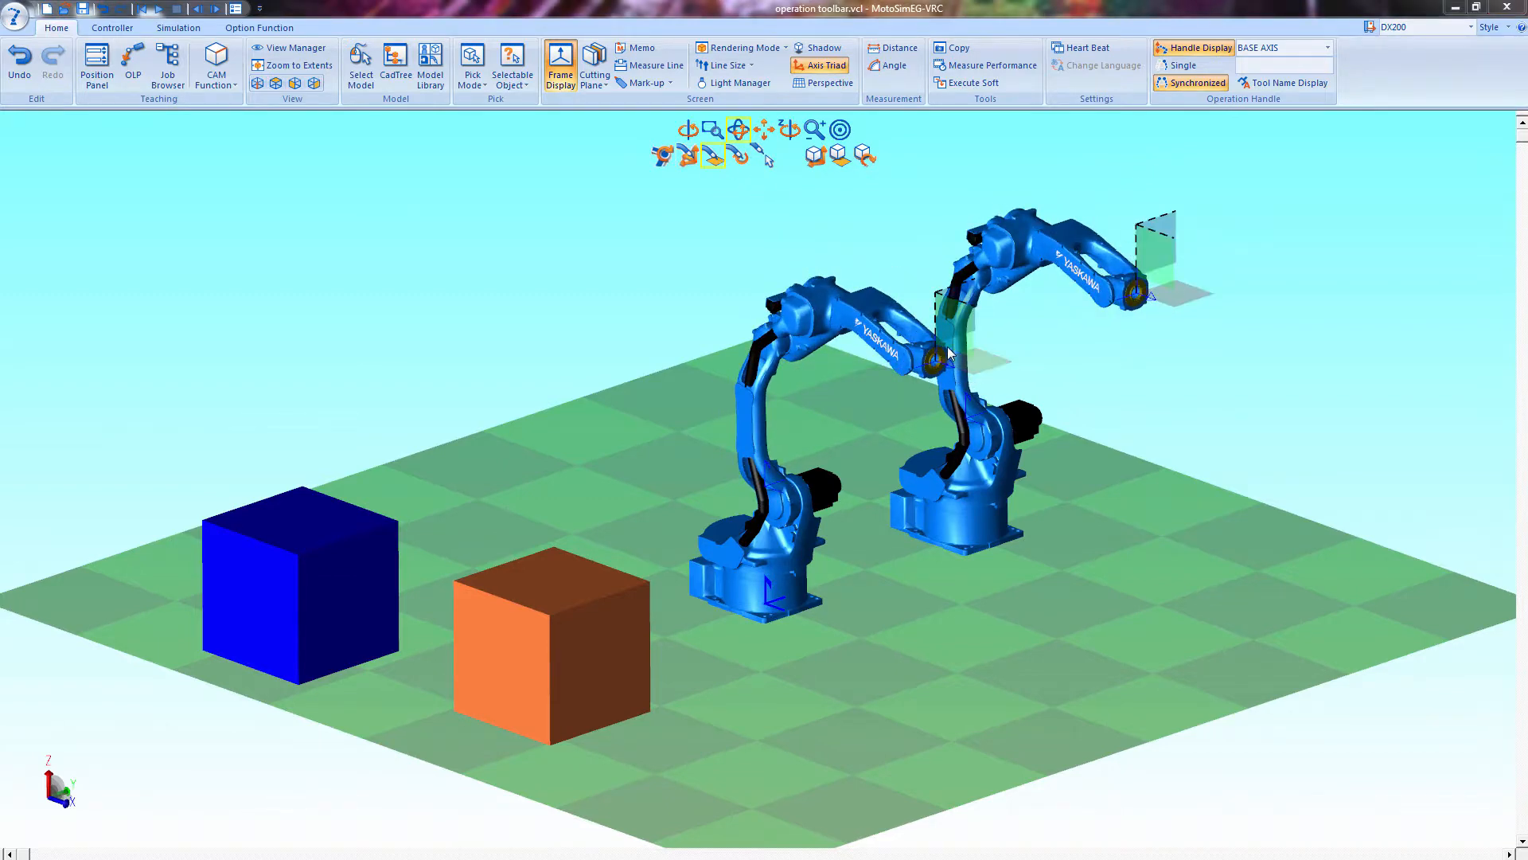
left_click_drag(950, 351, 1019, 385)
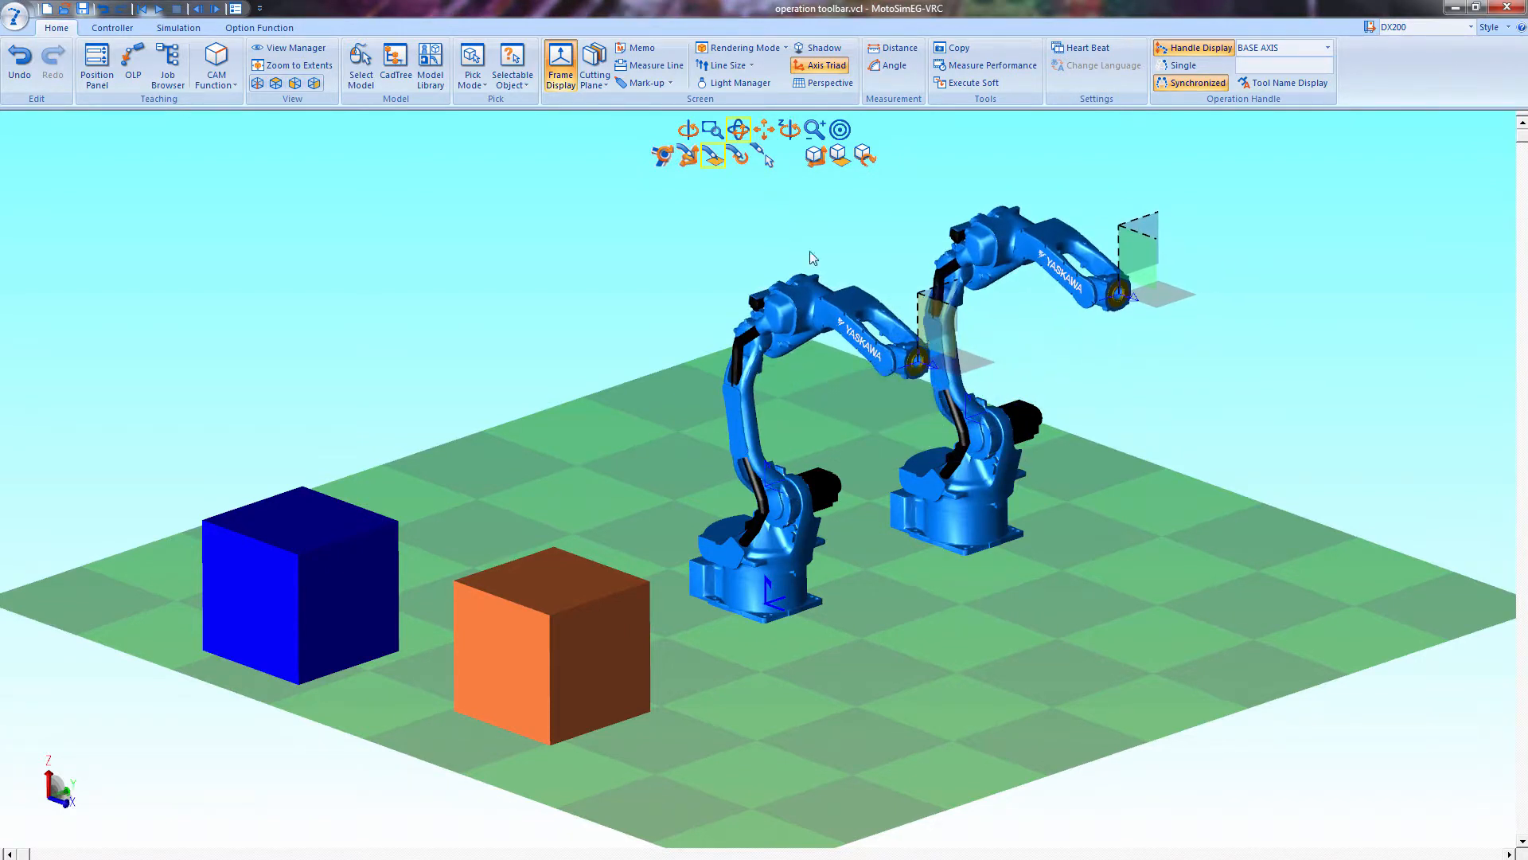
left_click(740, 131)
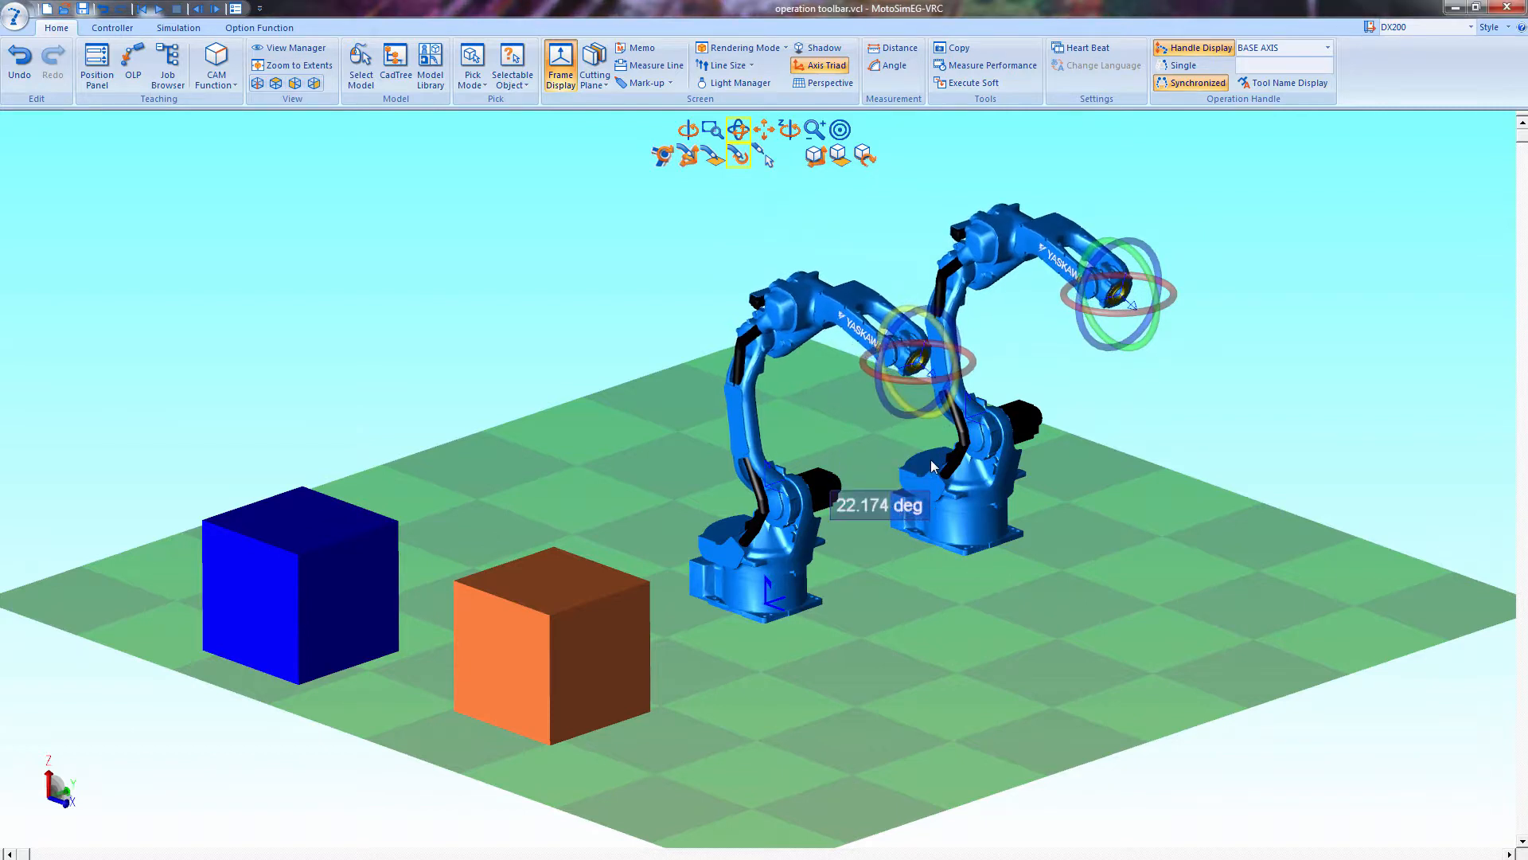
left_click_drag(932, 467, 882, 412)
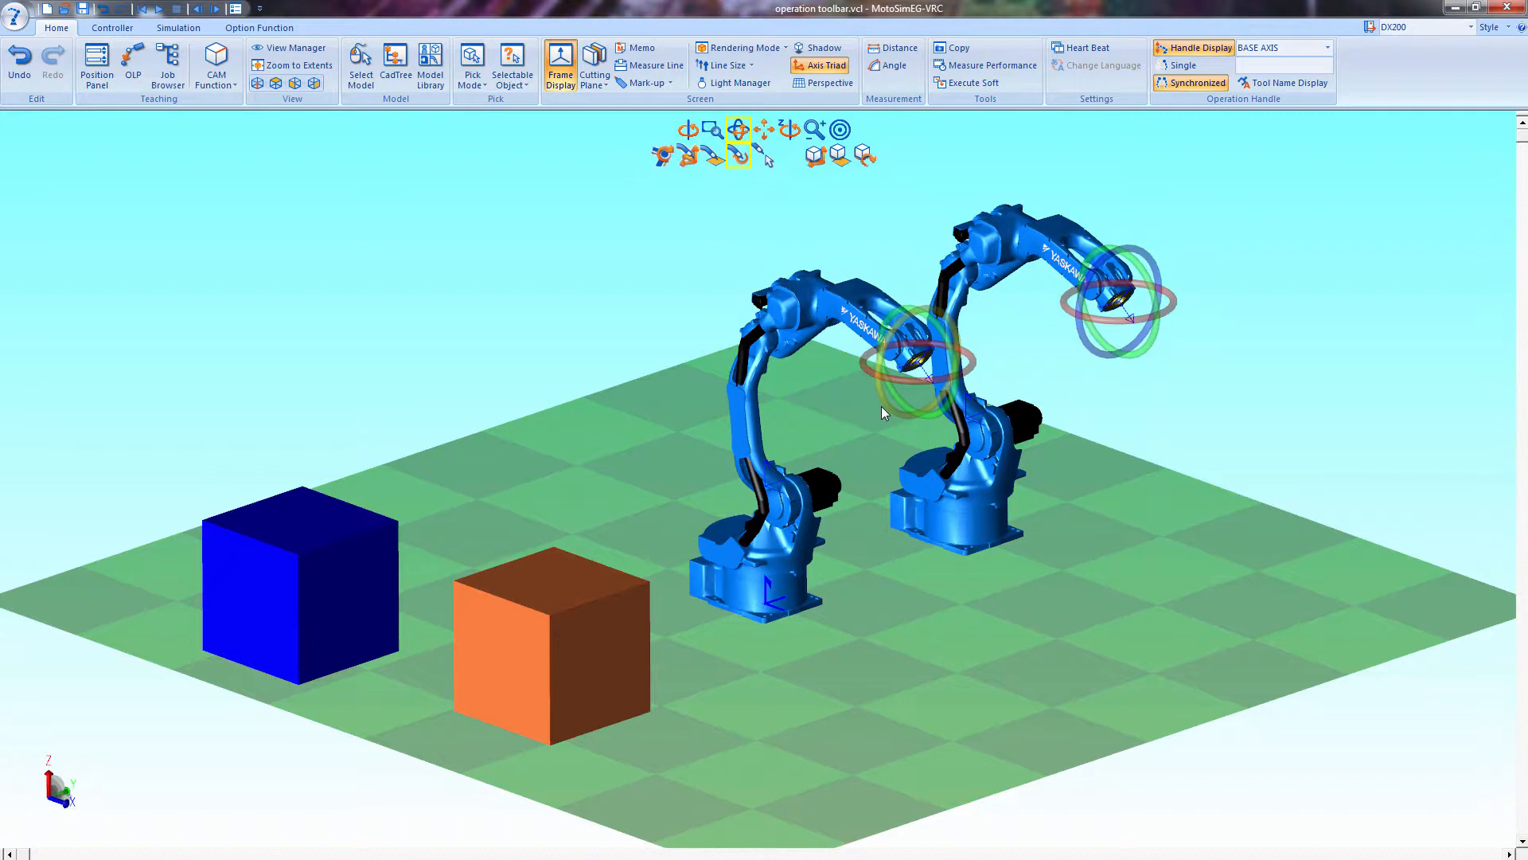
mouse_move(812, 218)
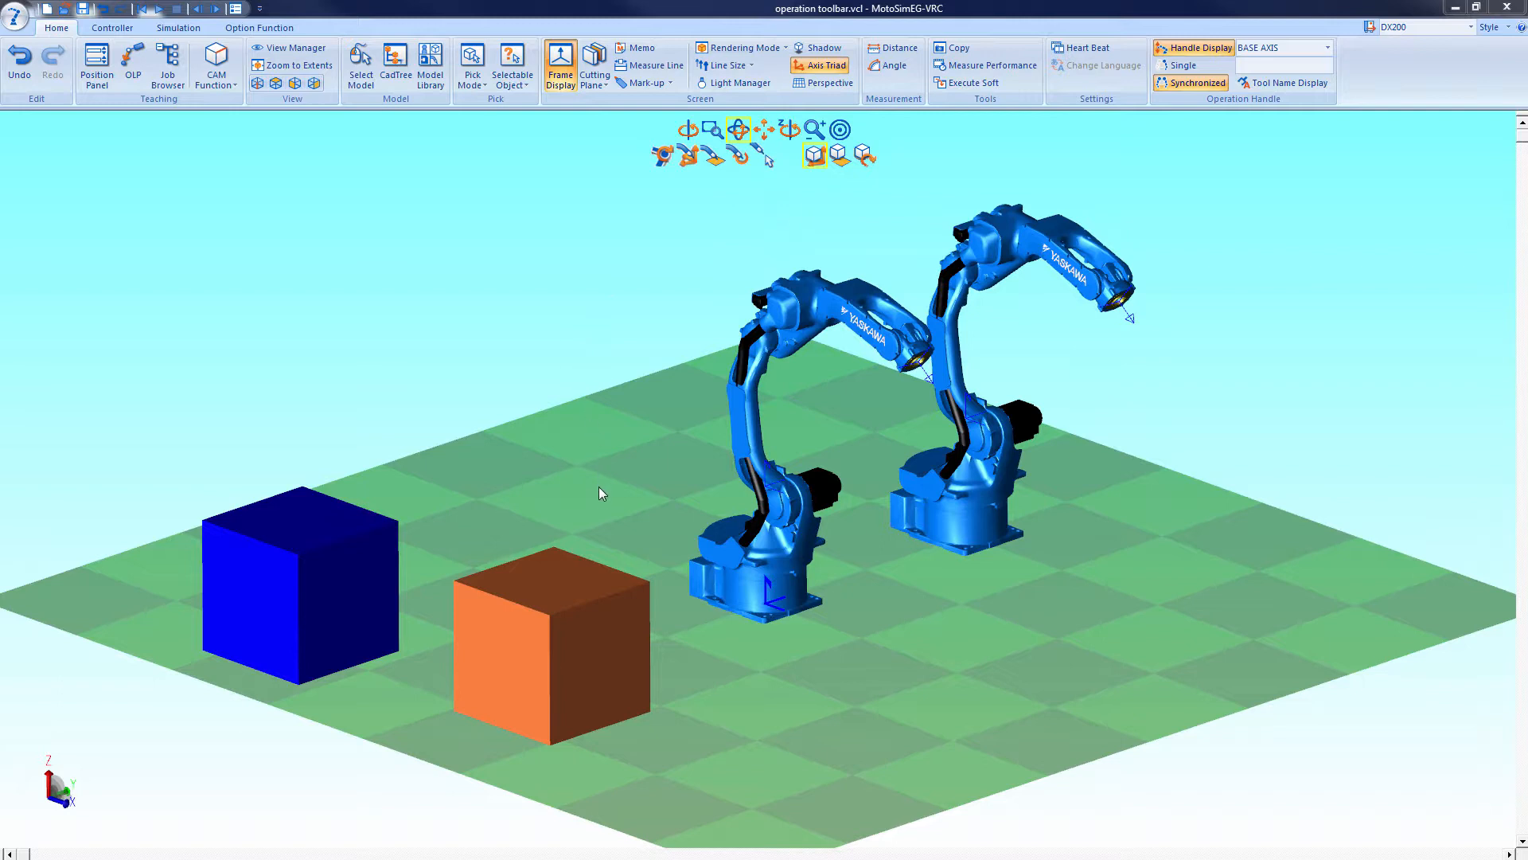
Raise the orange cube by an entered Z value, then slide it forward across the floor
left_click(773, 601)
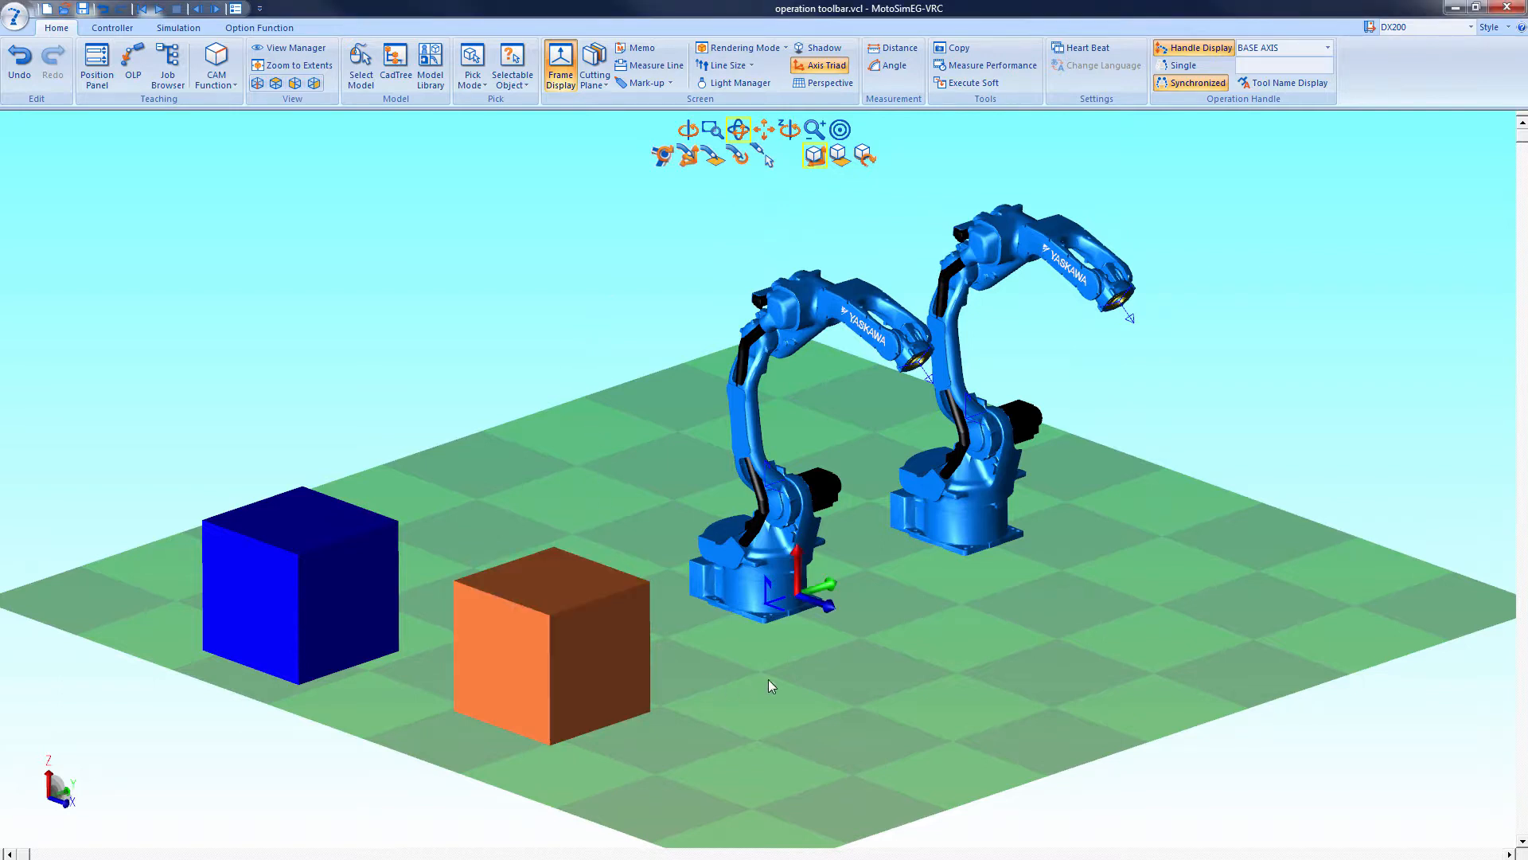
left_click_drag(821, 585, 840, 612)
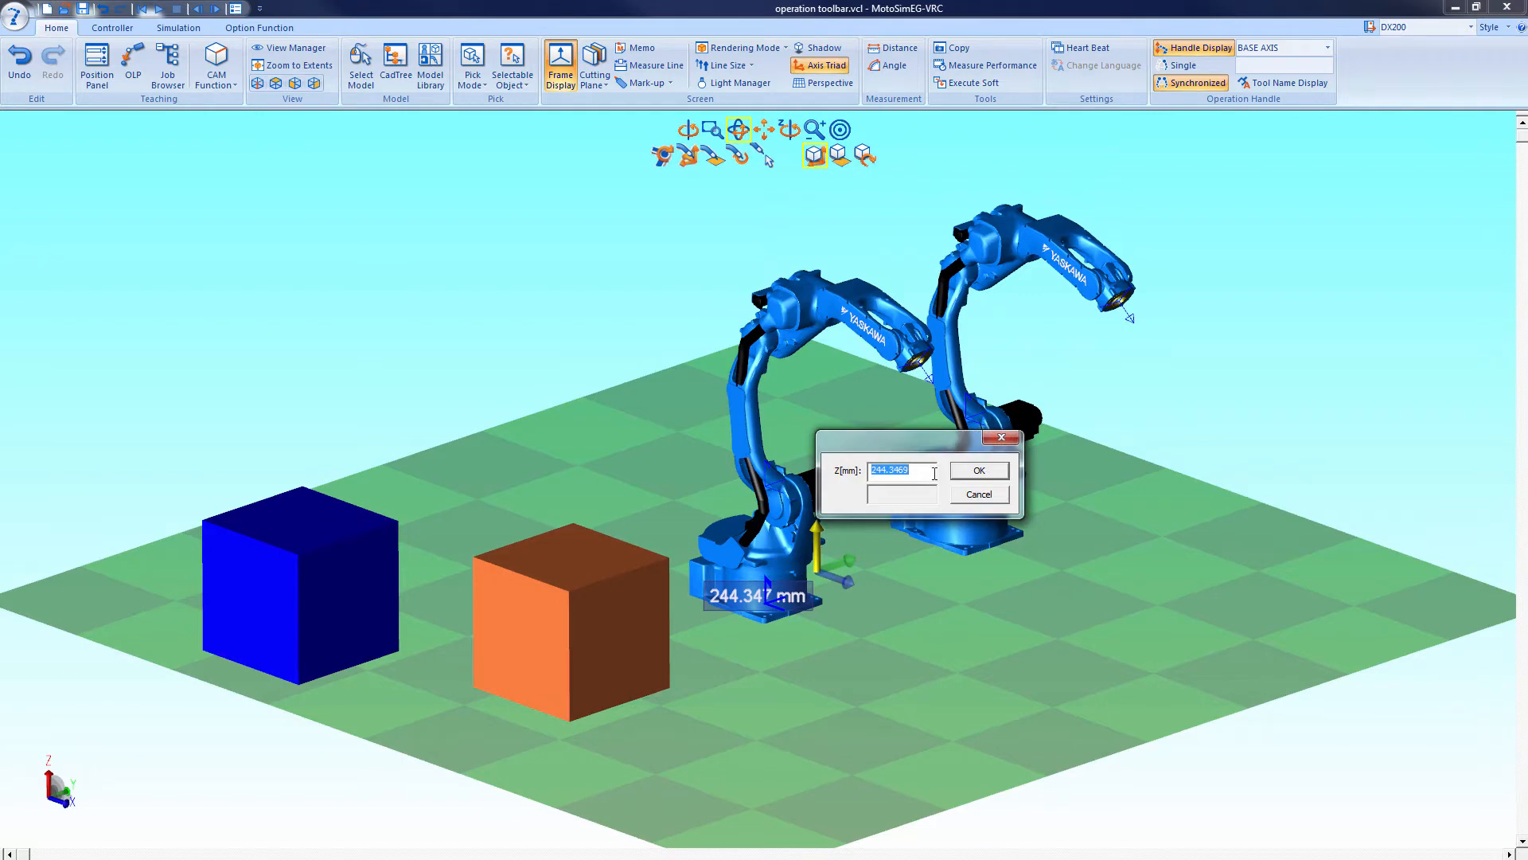
left_click(979, 469)
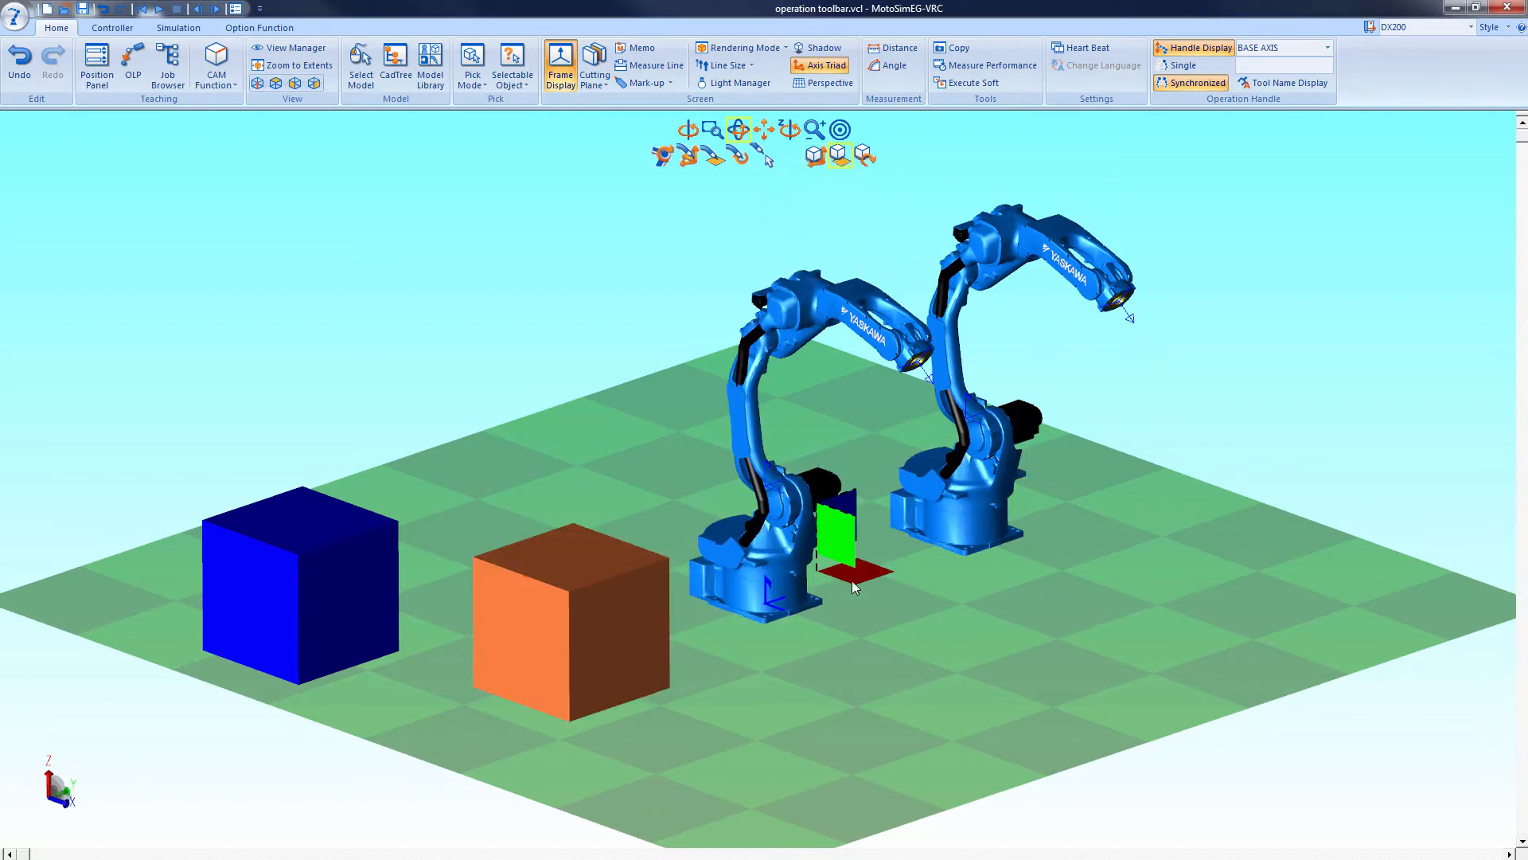
left_click_drag(839, 541, 993, 683)
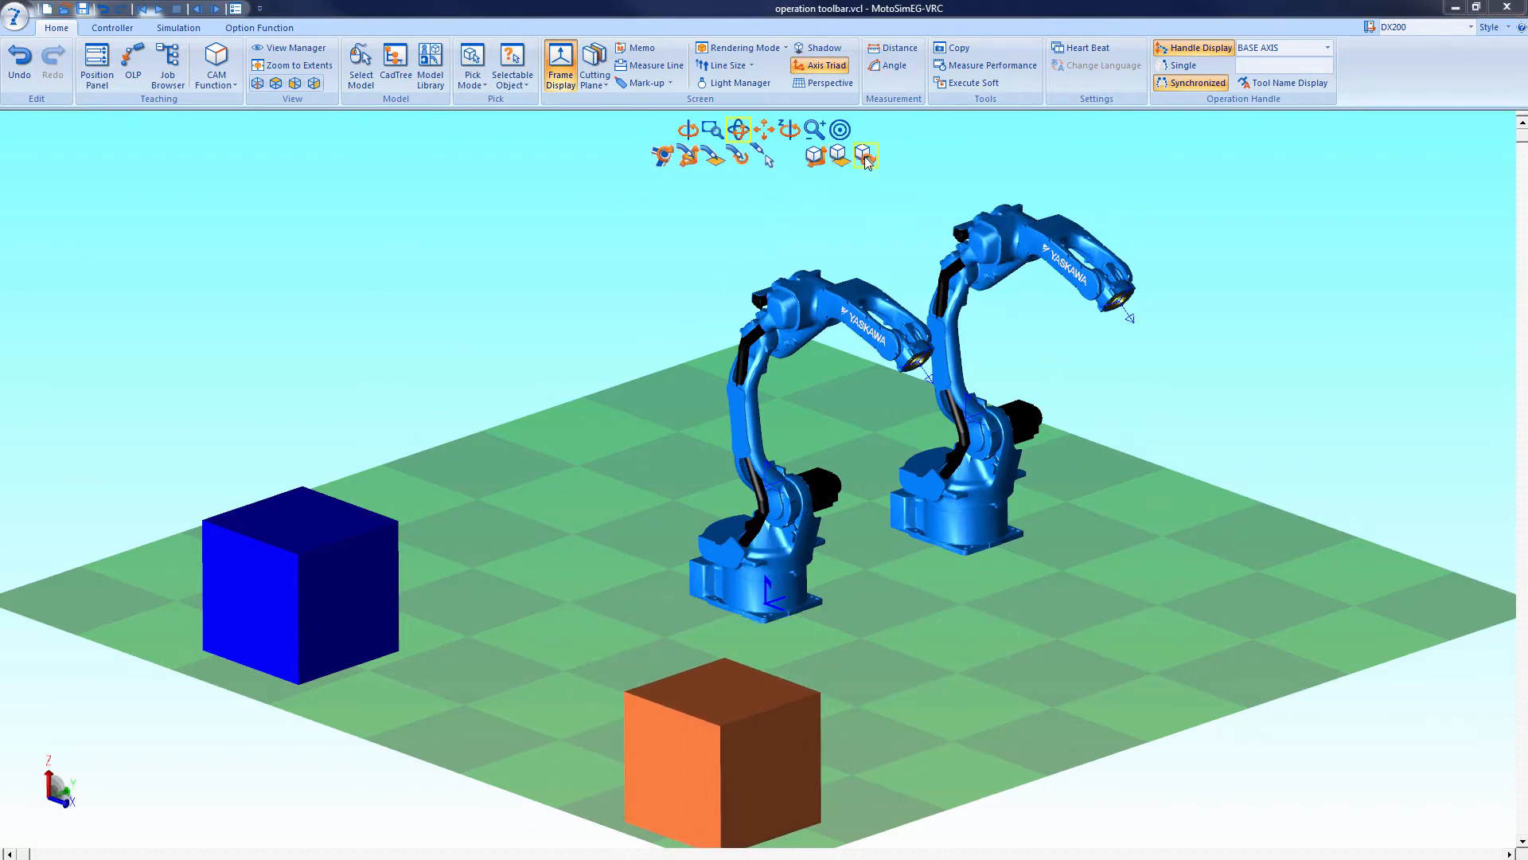
Rotate the blue cube about two axes with the model rotation rings to a 21.800 deg tilt
left_click(863, 156)
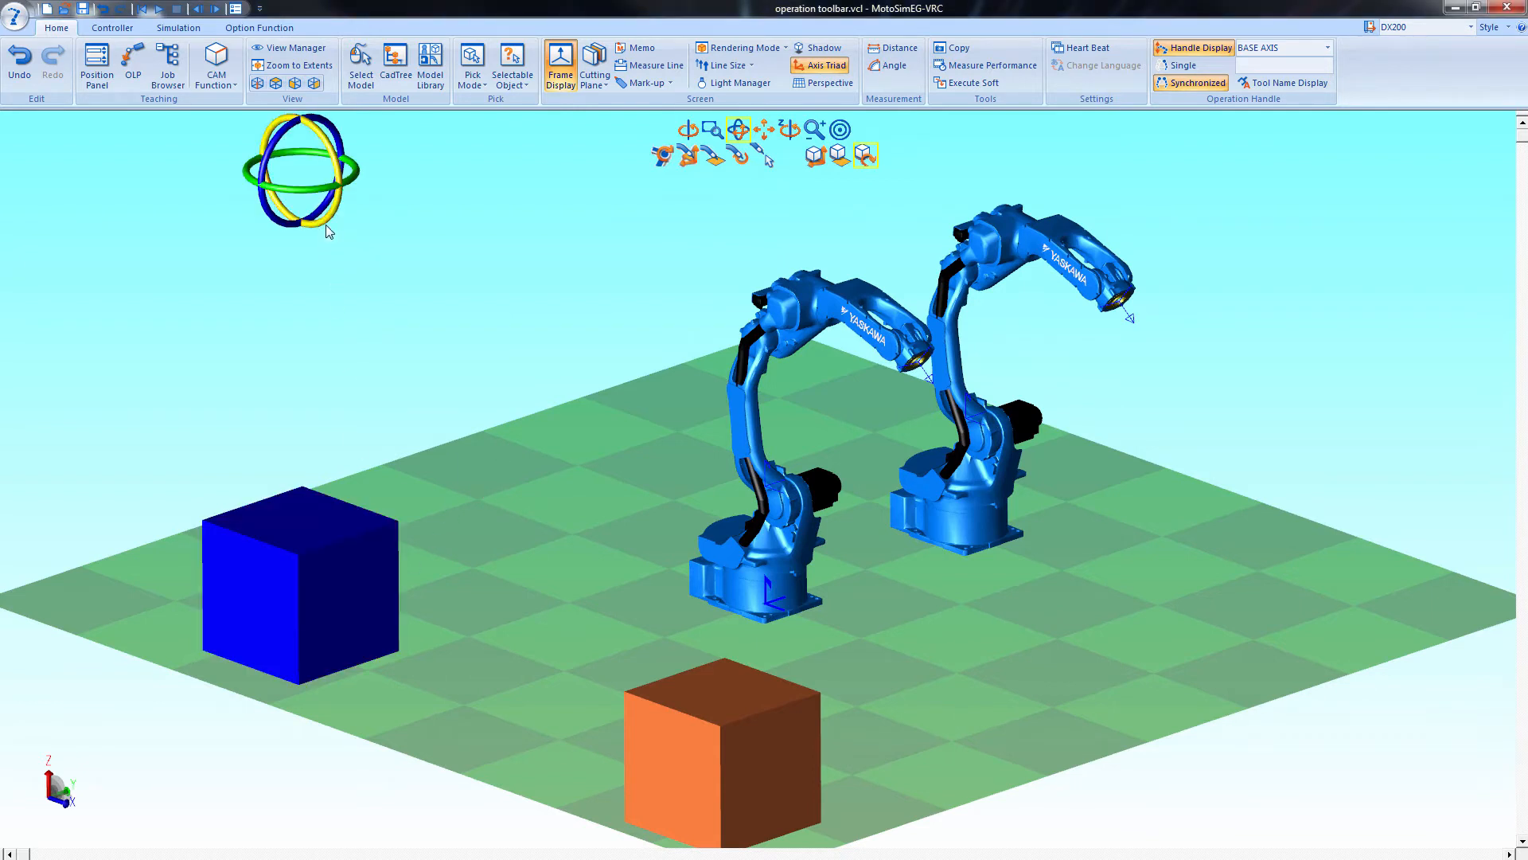
left_click_drag(326, 230, 308, 366)
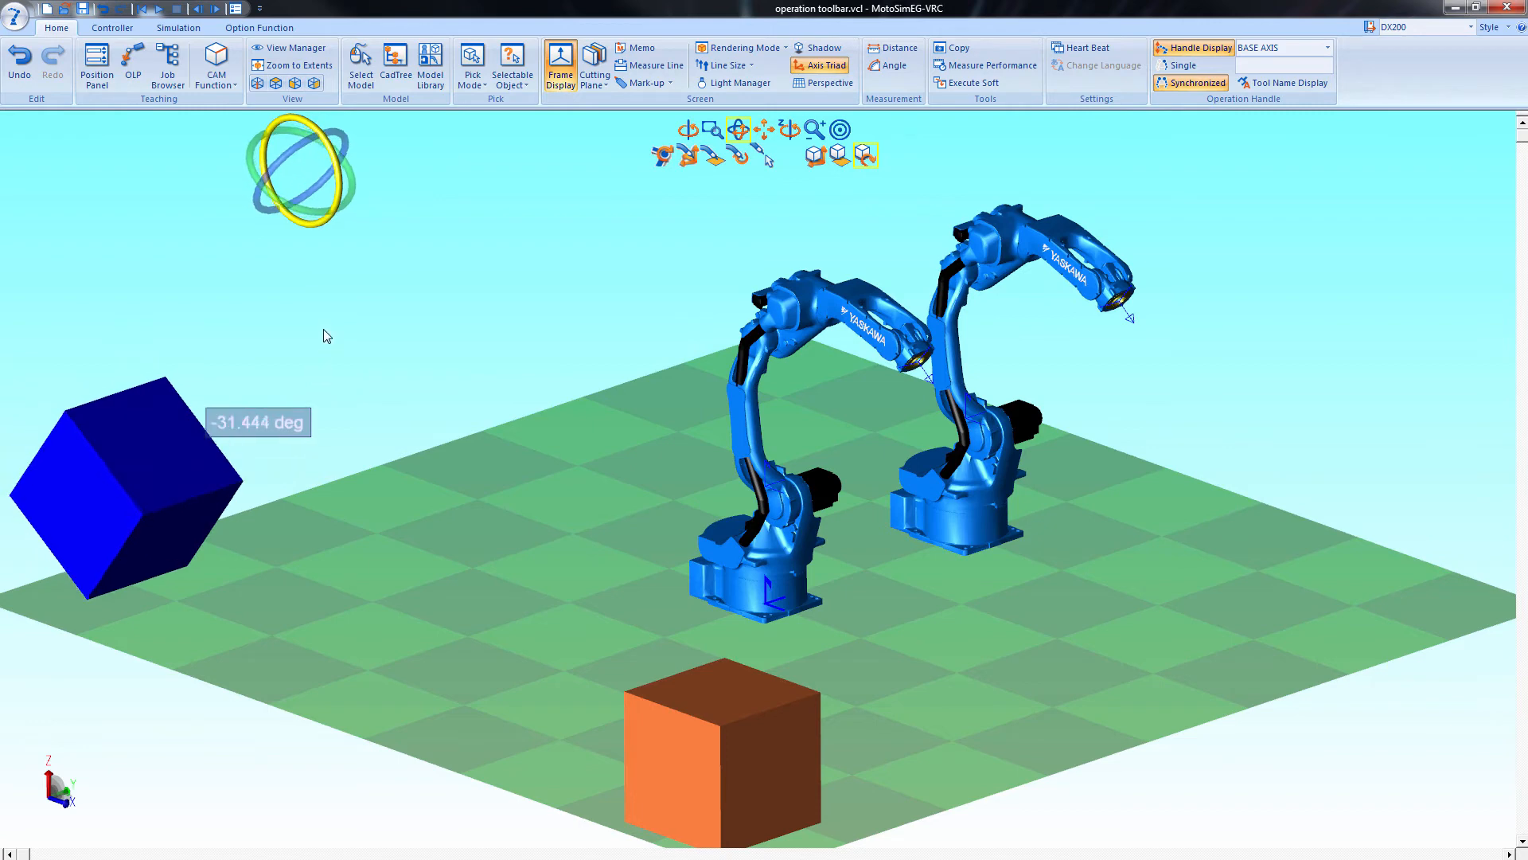
left_click_drag(326, 336, 368, 256)
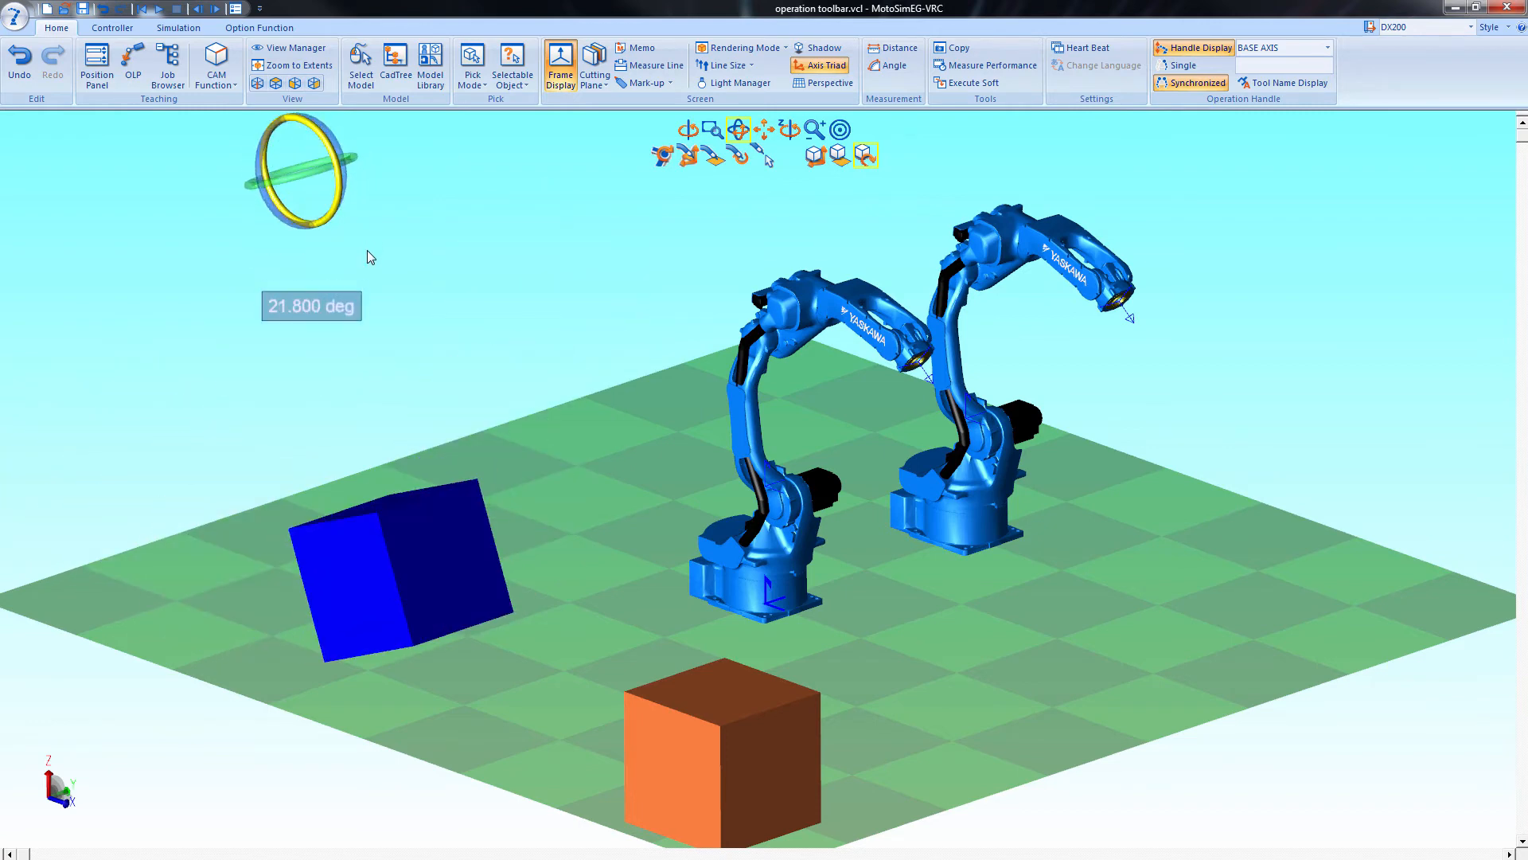